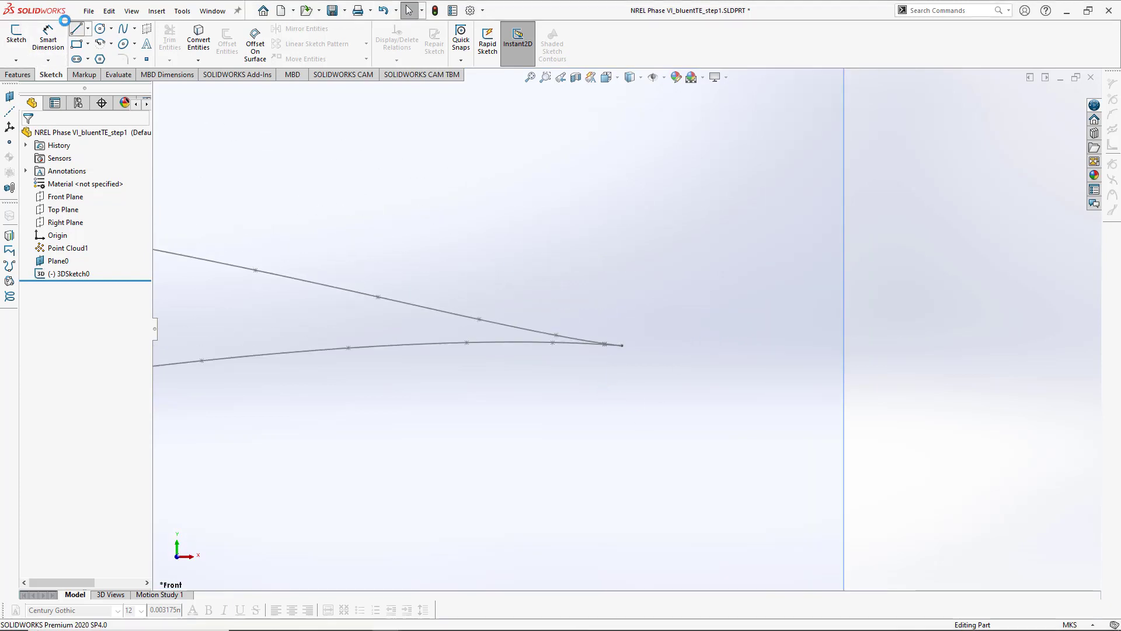
- Start a new sketch for the trailing-edge cutting line
click(13, 30)
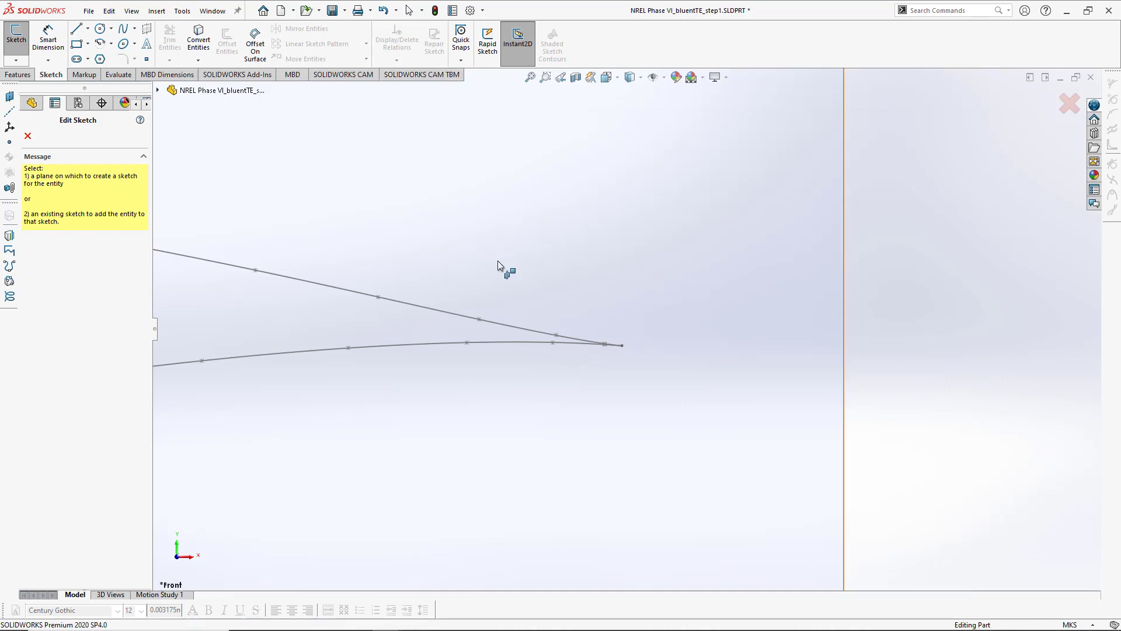
mouse_move(530, 299)
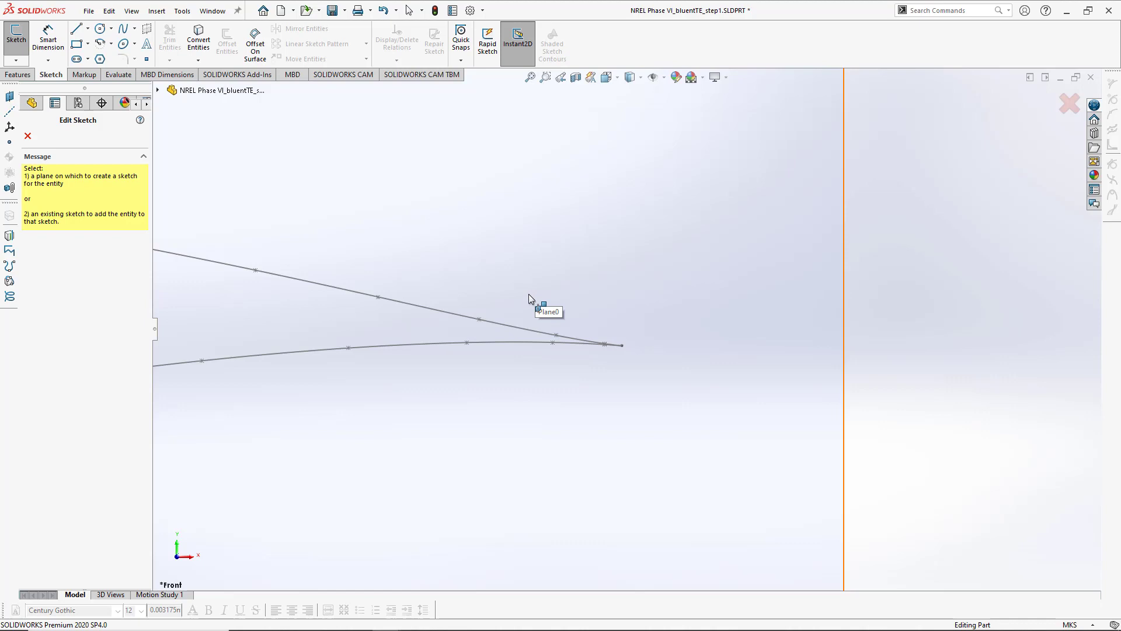
mouse_move(530, 298)
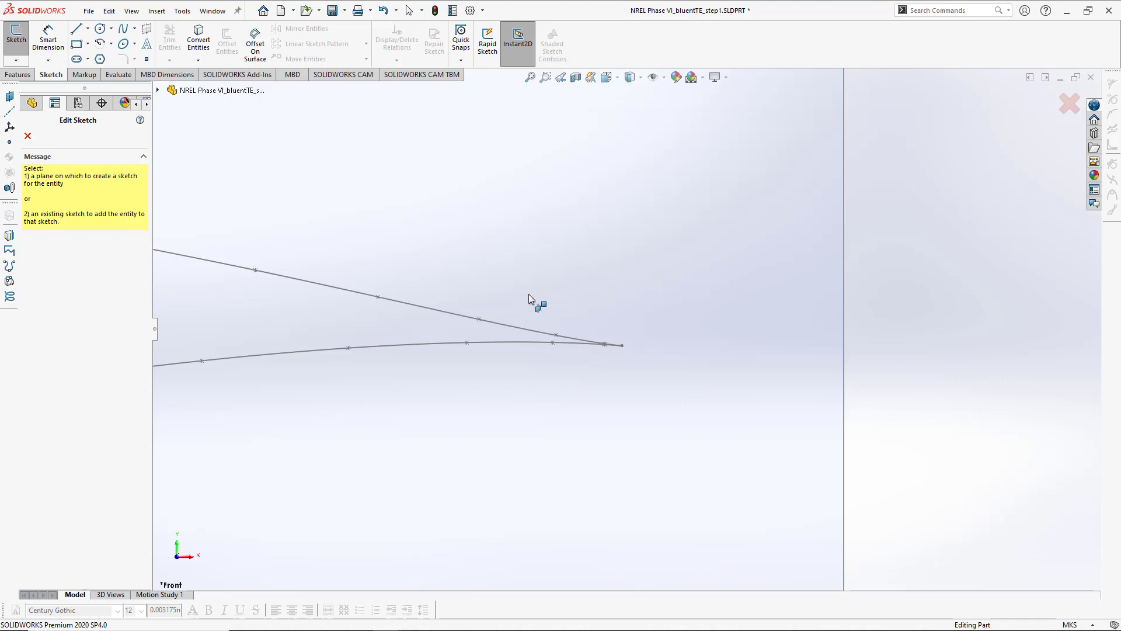
mouse_move(537, 301)
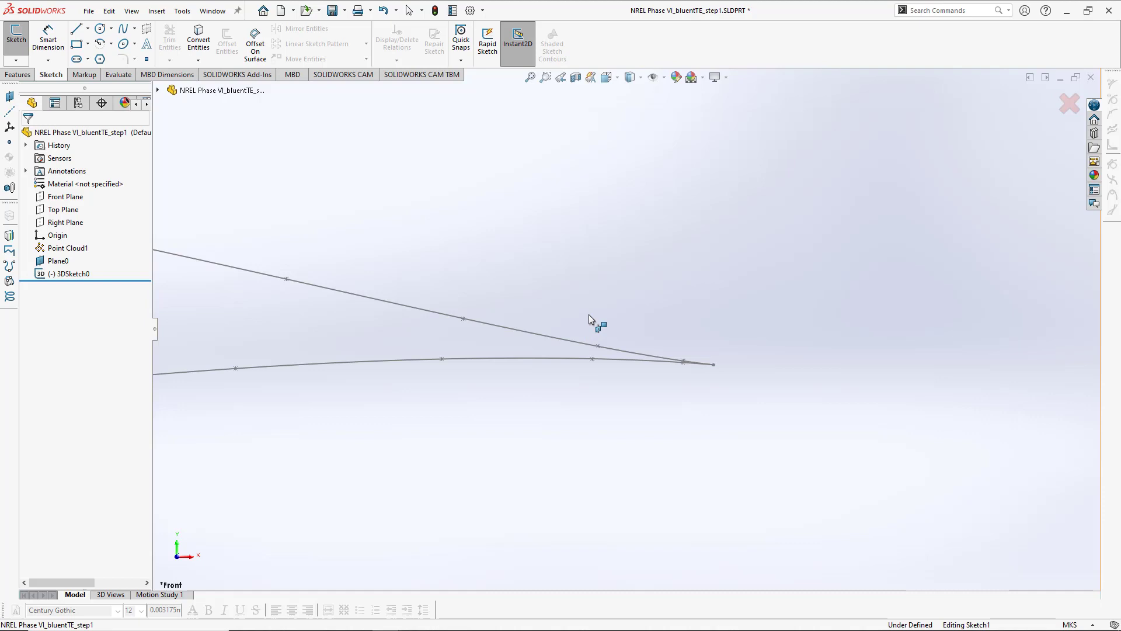
- Draw a vertical line across the trailing edge in Sketch1, then request discarding the sketch
click(76, 28)
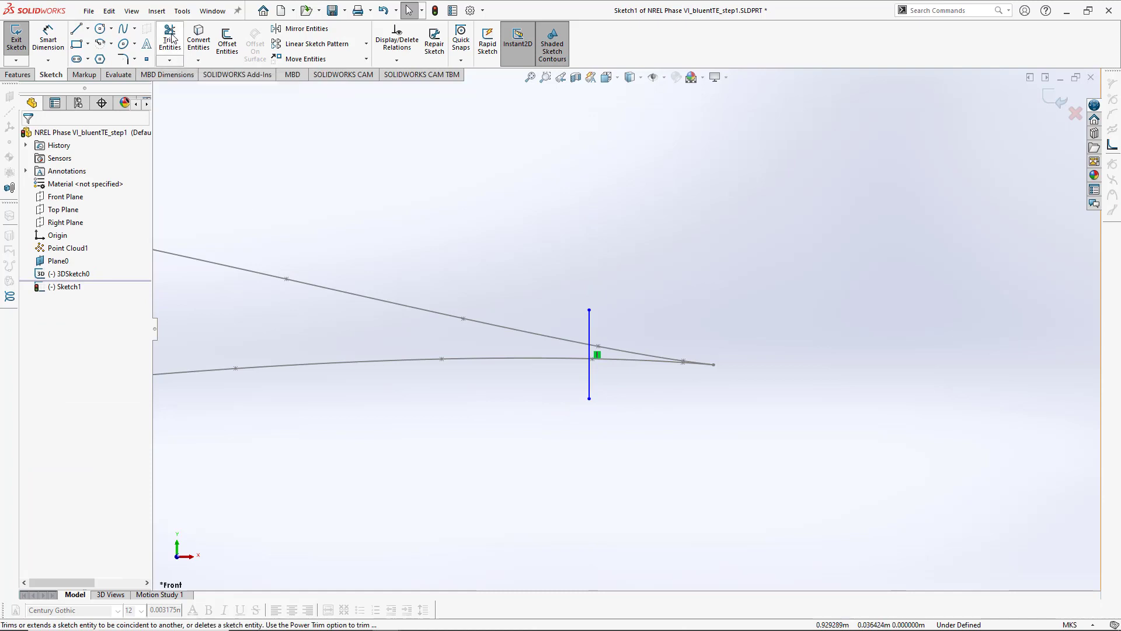
click(169, 35)
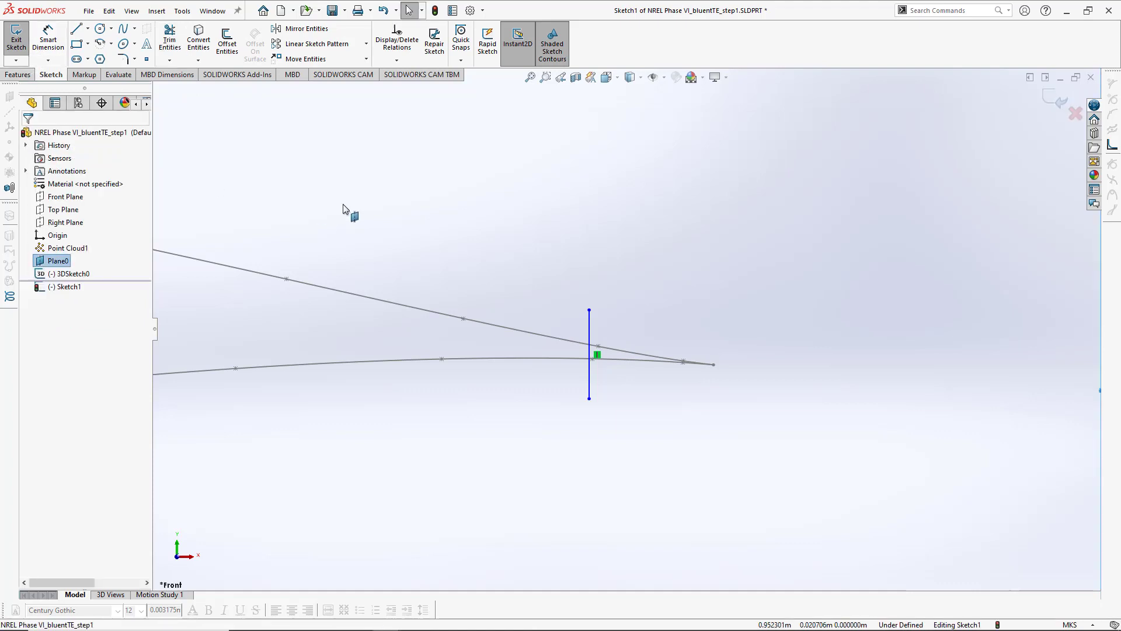
right_click(66, 286)
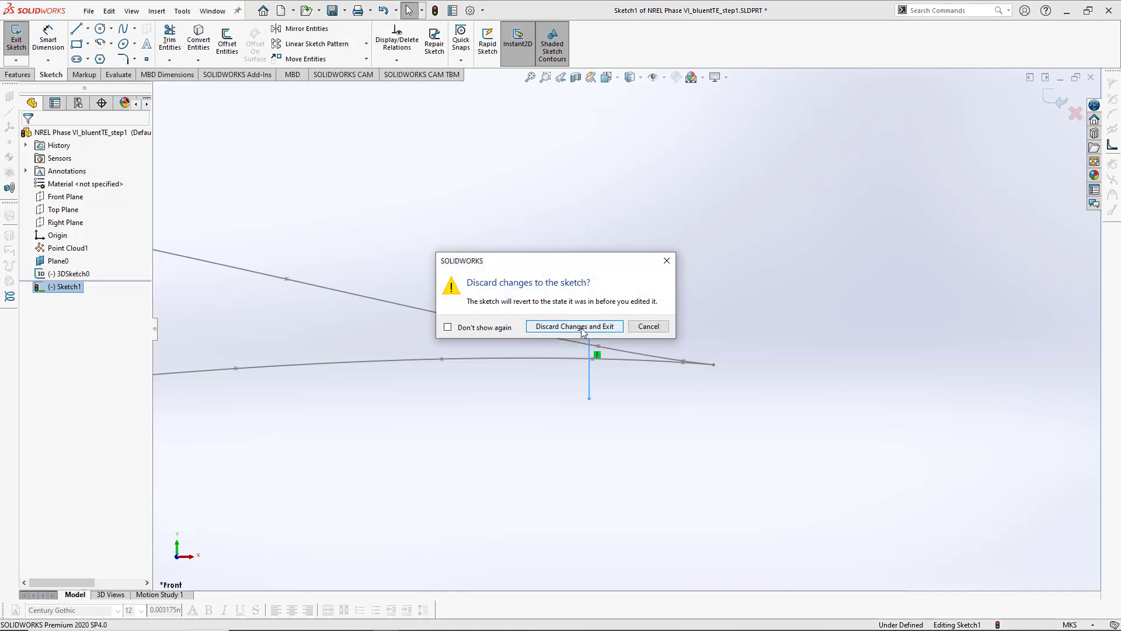
- Discard Sketch1, edit 3DSketch0, and draw a vertical line across both trailing-edge curves
click(574, 326)
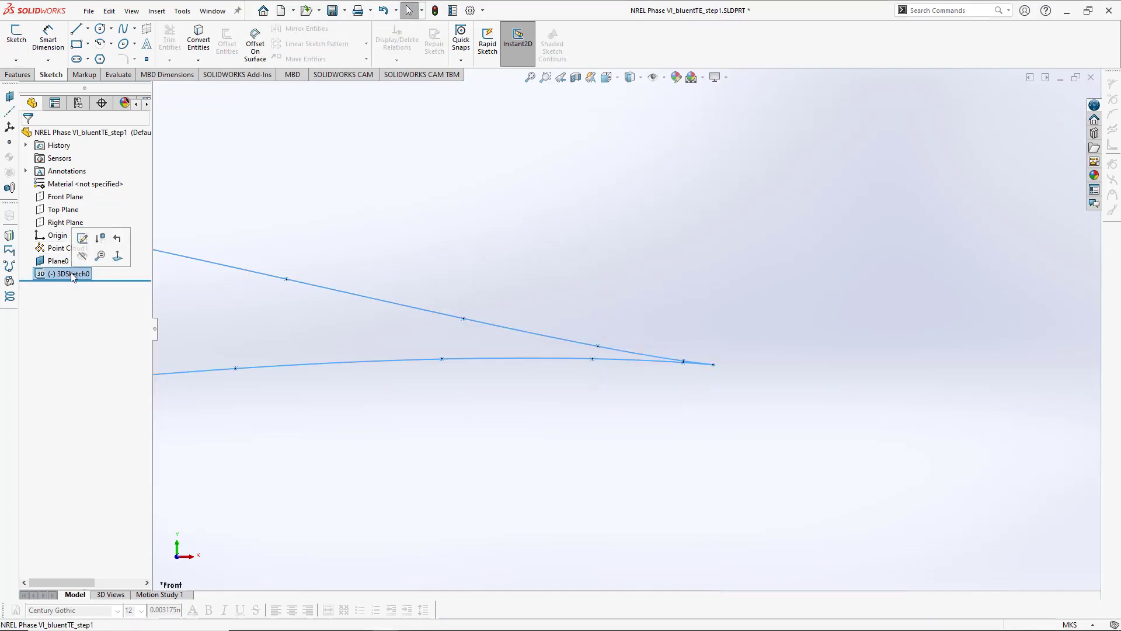
double_click(67, 273)
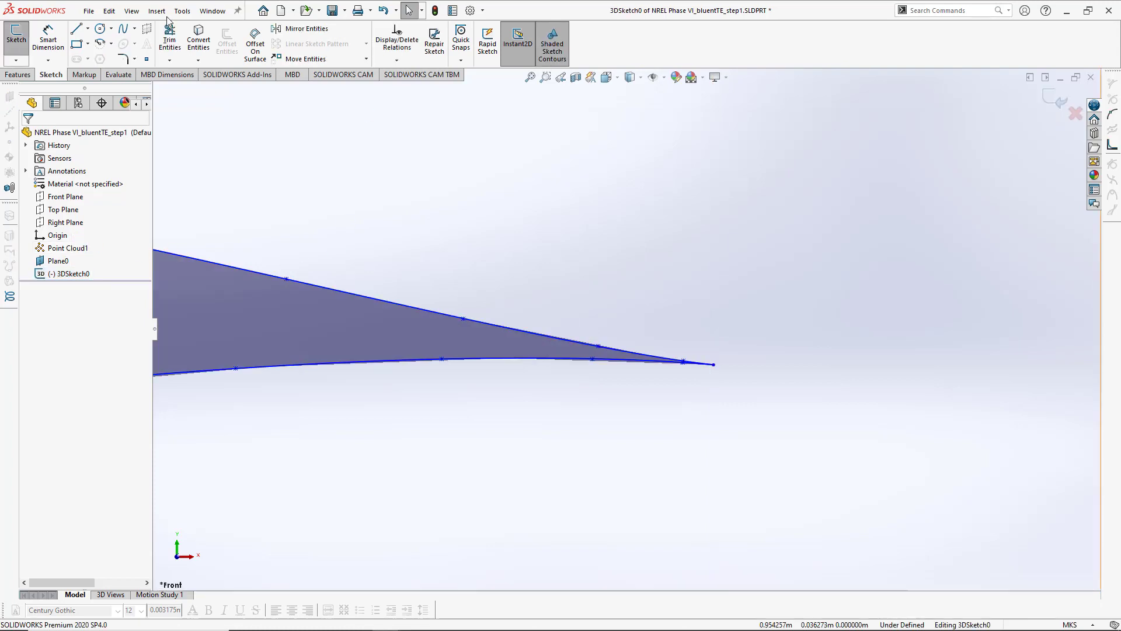
click(76, 29)
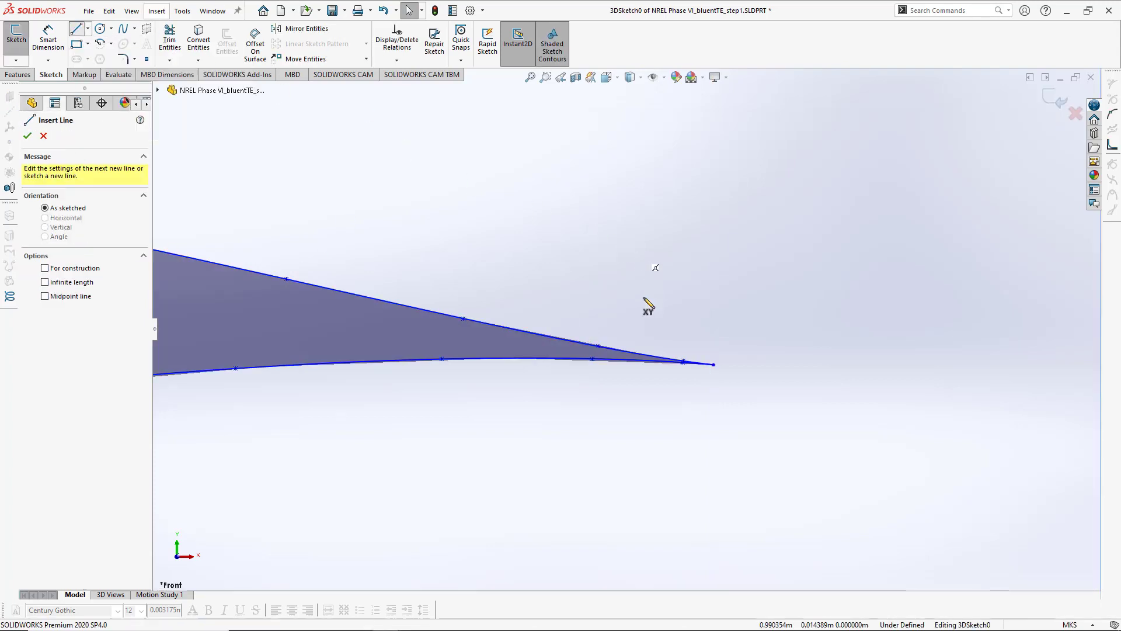
mouse_move(648, 325)
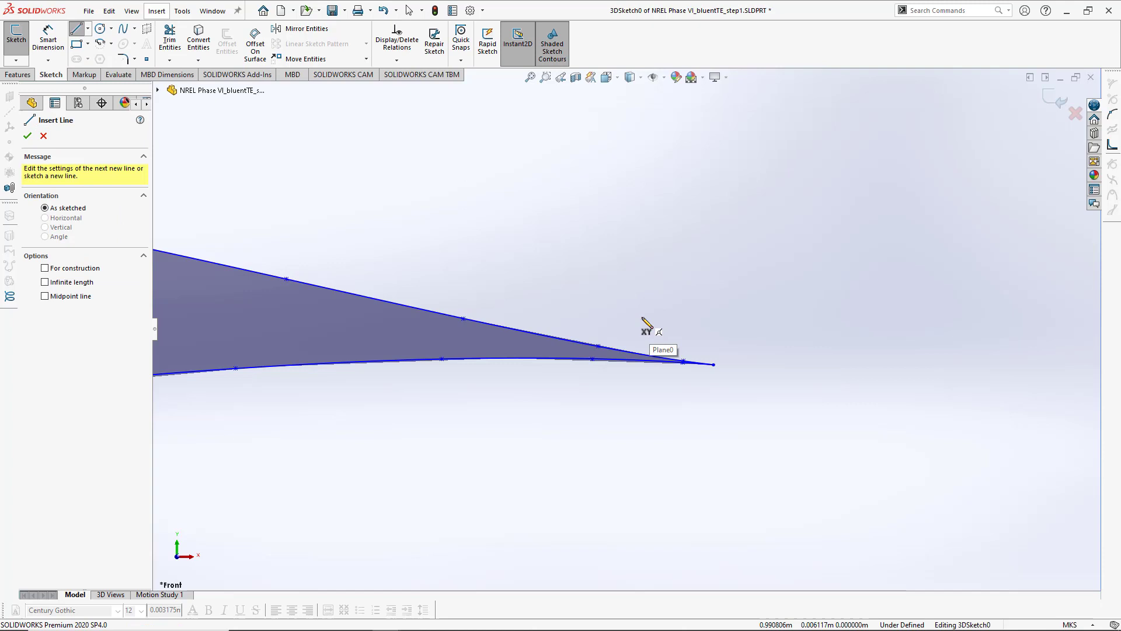
mouse_move(632, 325)
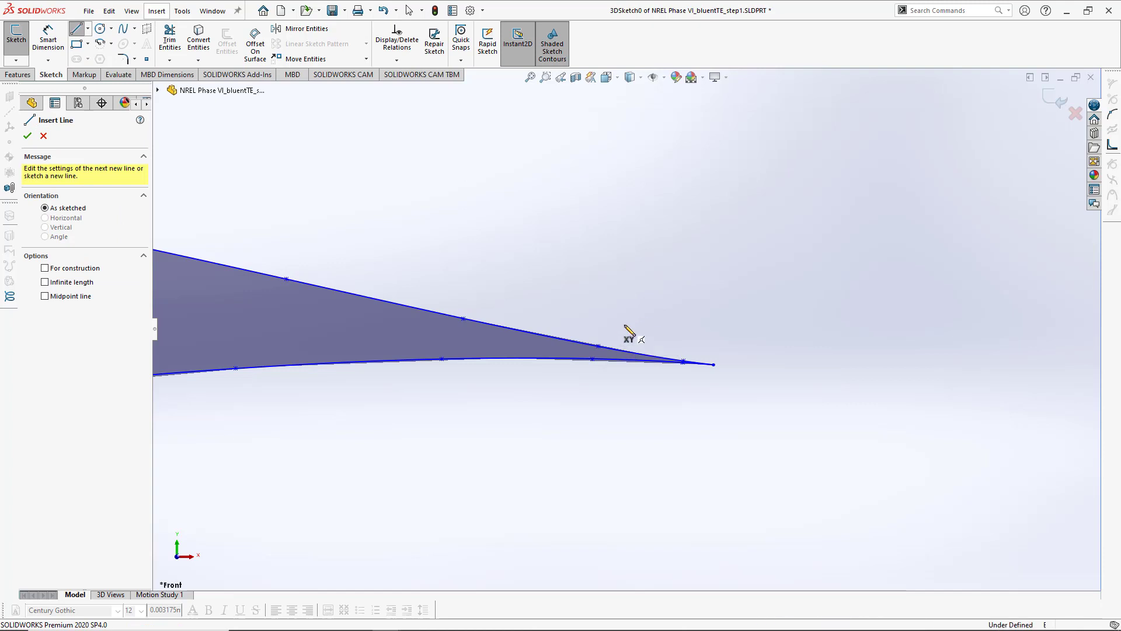
click(623, 364)
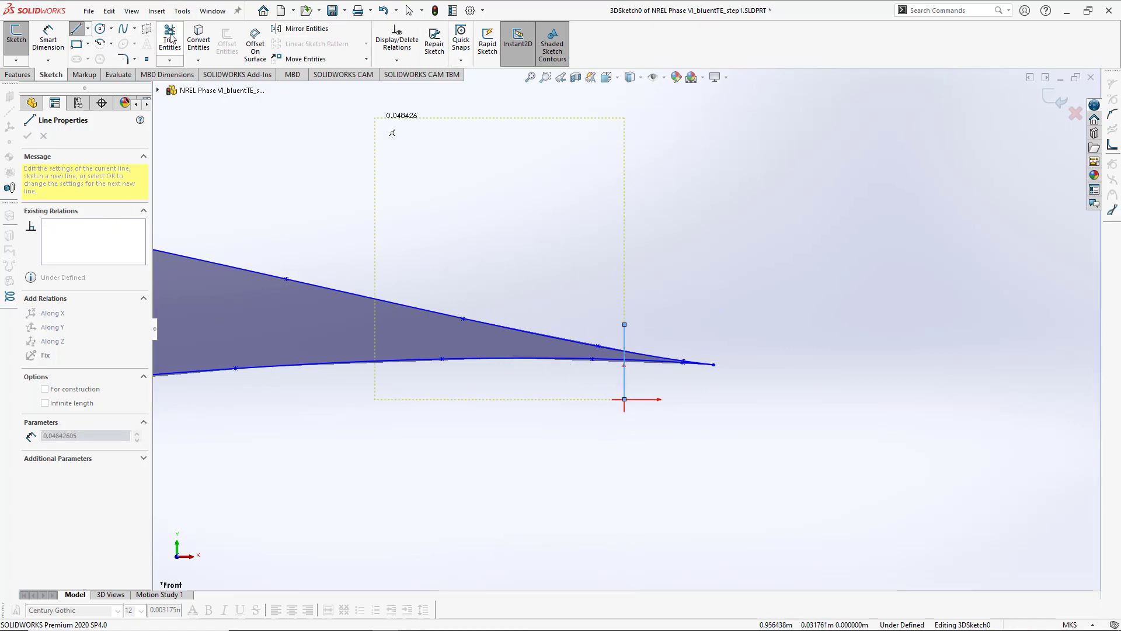
- Trim the curve tips right of the vertical line in 3DSketch0
click(169, 36)
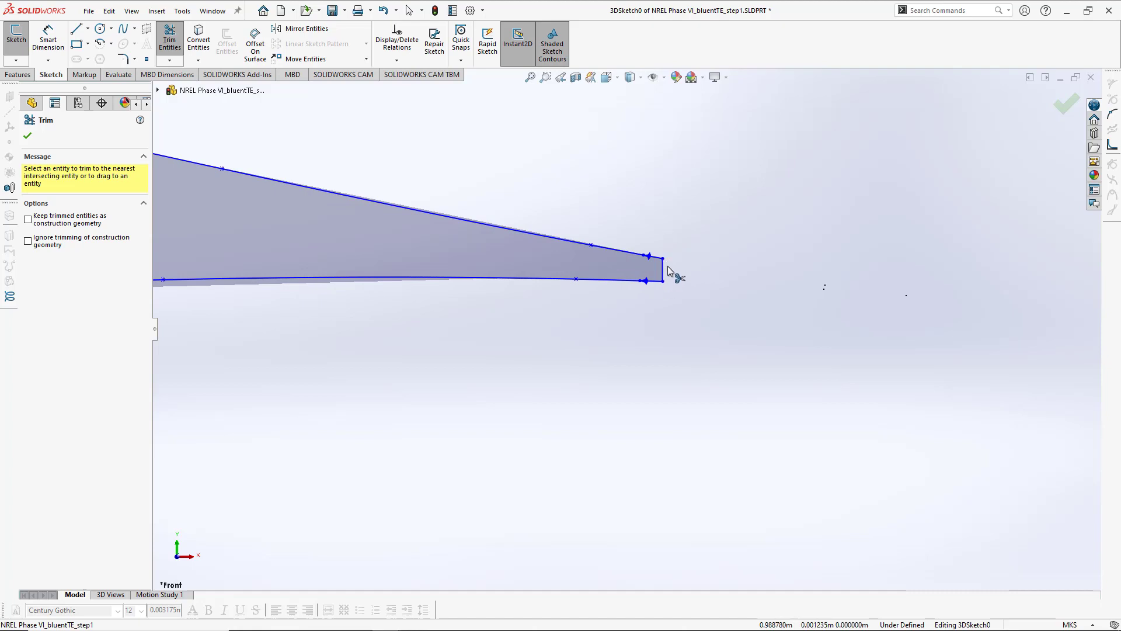
mouse_move(695, 273)
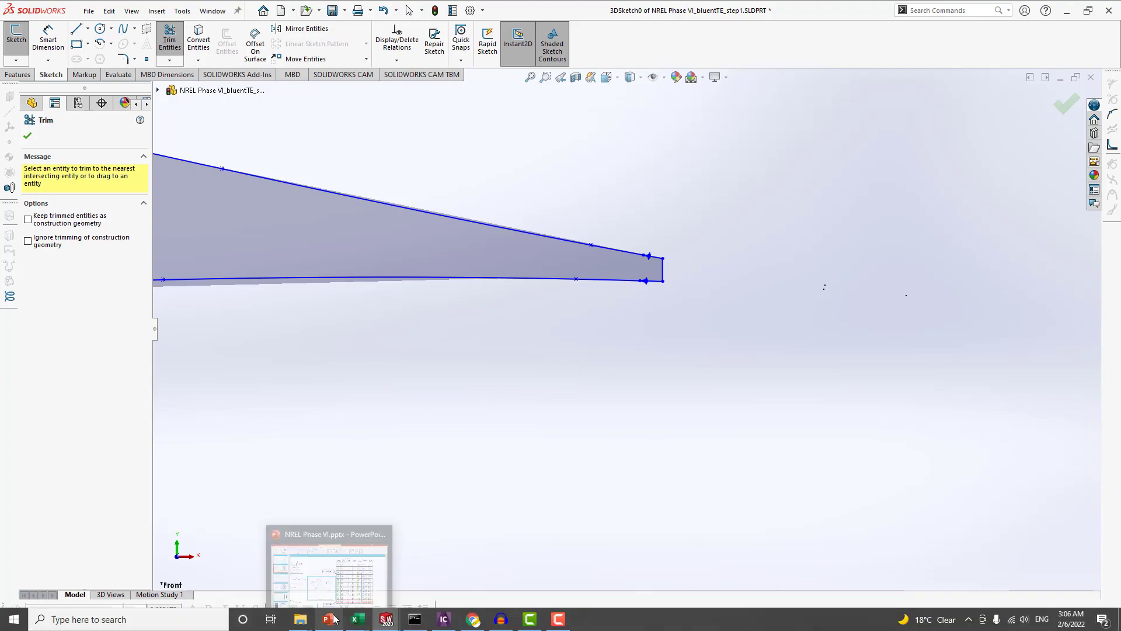
- Switch to the NREL Phase VI PowerPoint slides from the taskbar
click(327, 619)
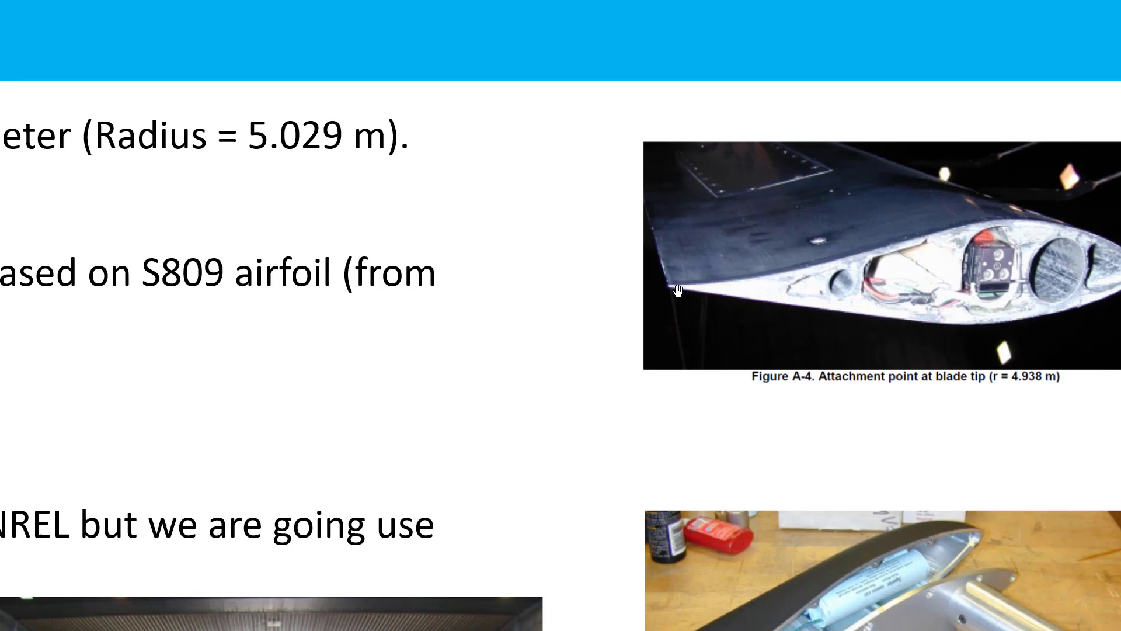
mouse_move(671, 291)
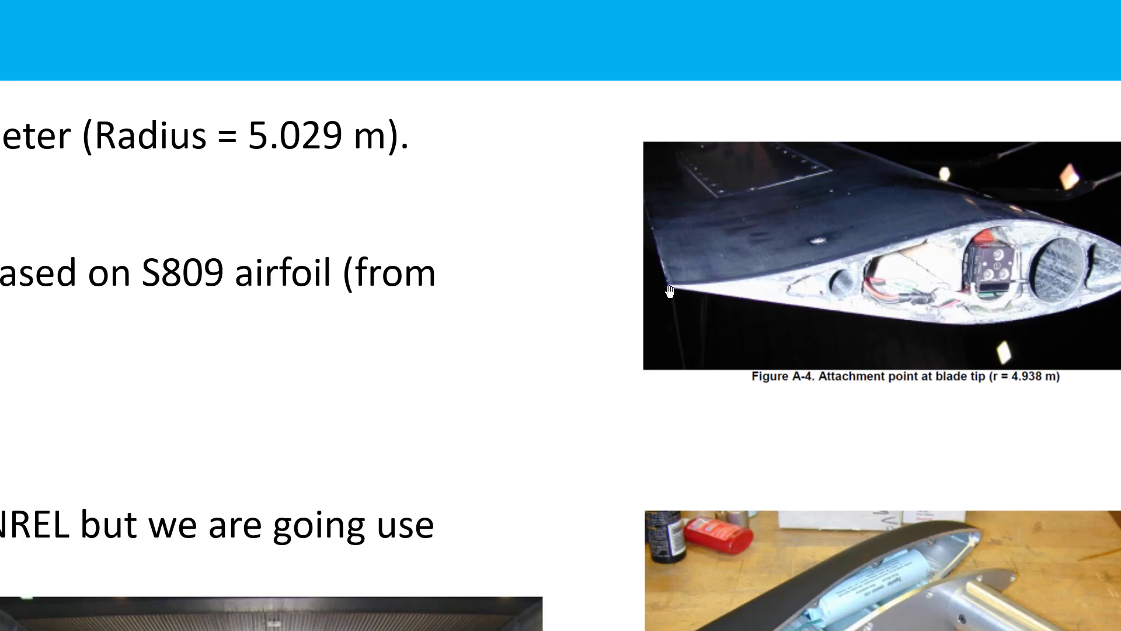
mouse_move(672, 286)
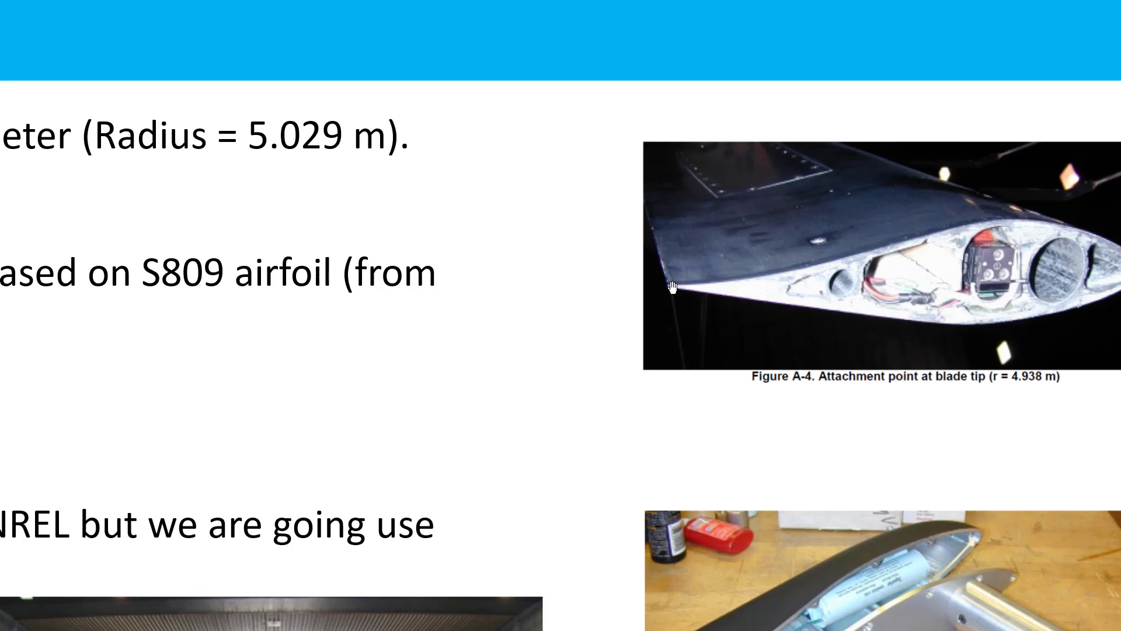
mouse_move(632, 282)
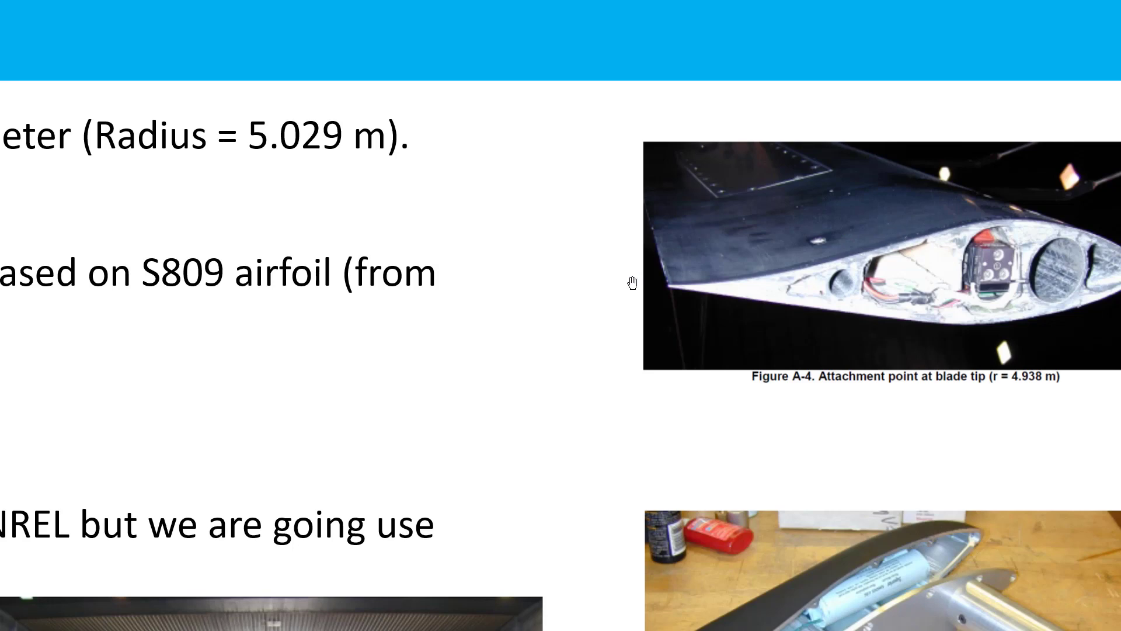
mouse_move(669, 291)
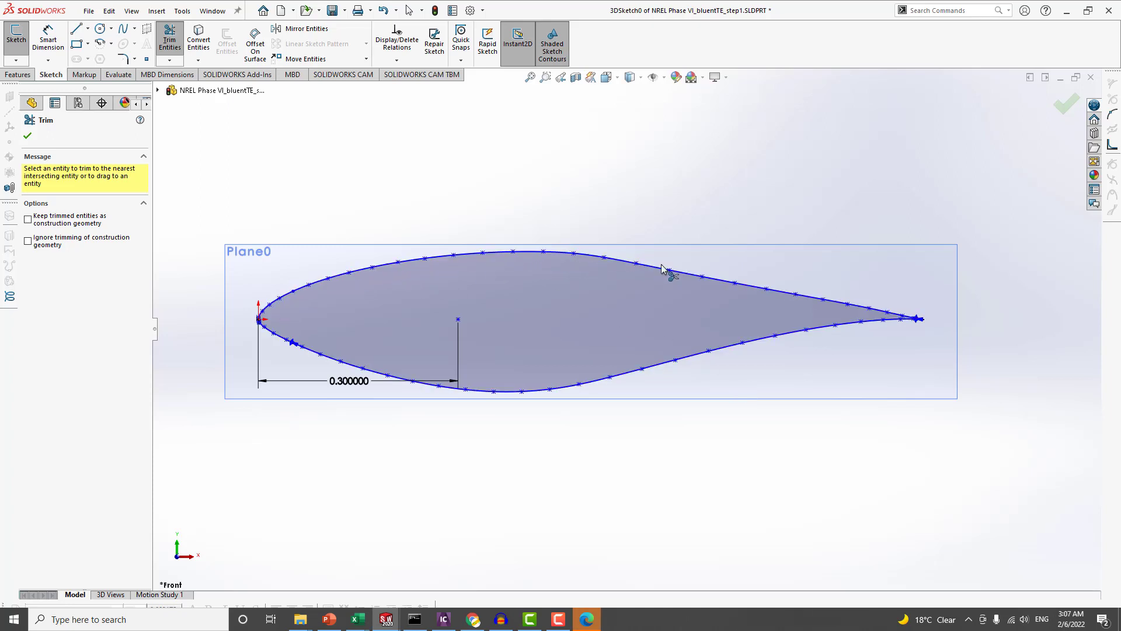
mouse_move(715, 270)
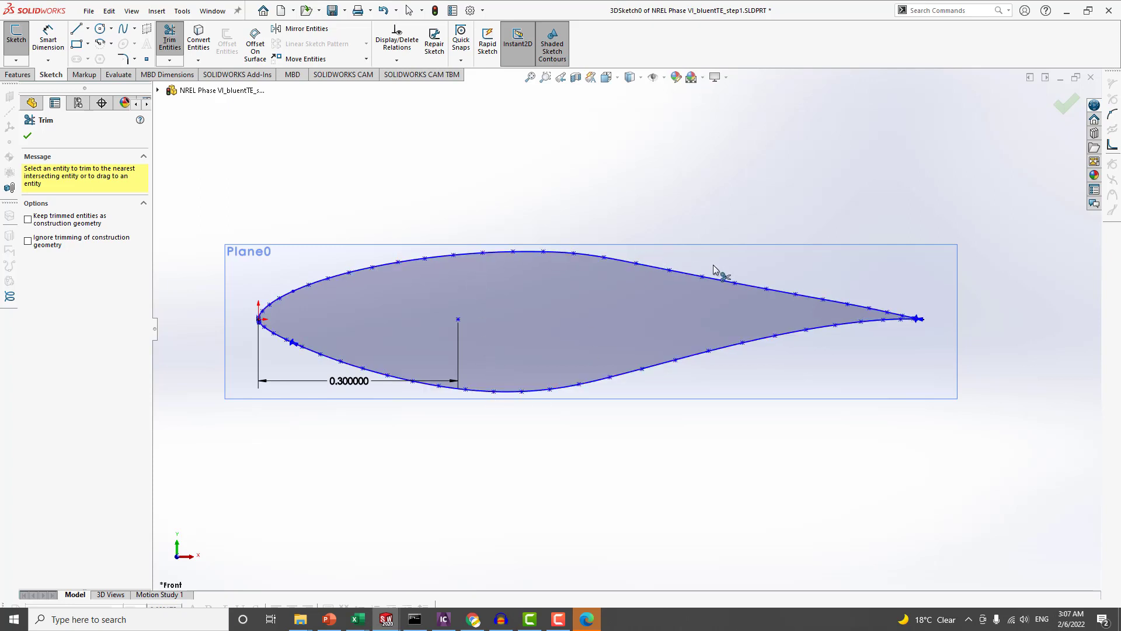
mouse_move(807, 305)
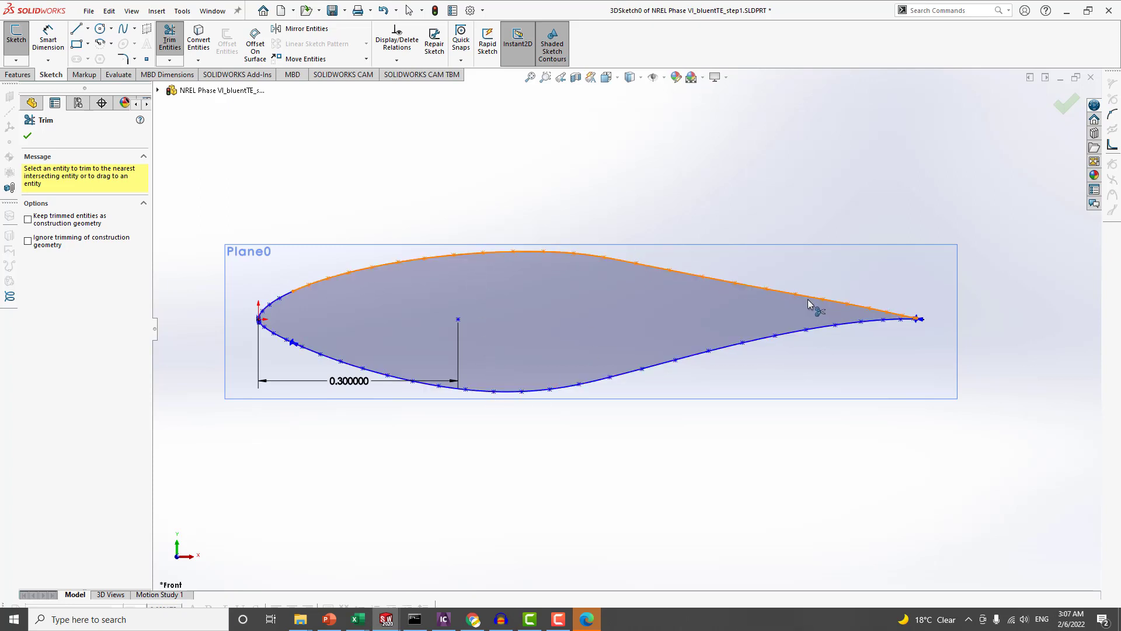